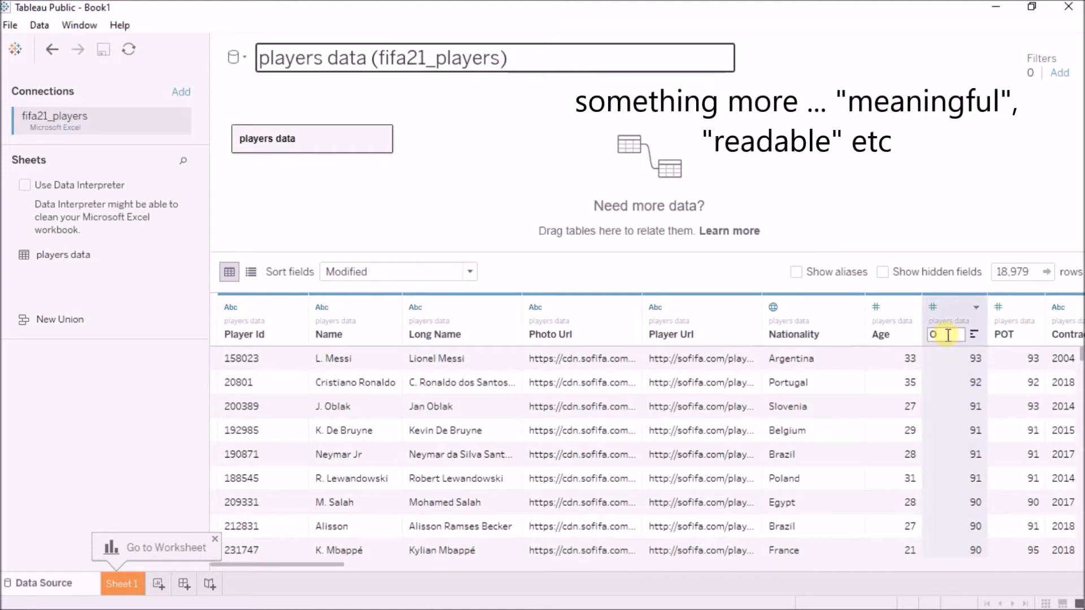
# Rename the overall-rating column header to 'Overall'
pyautogui.write('verall')
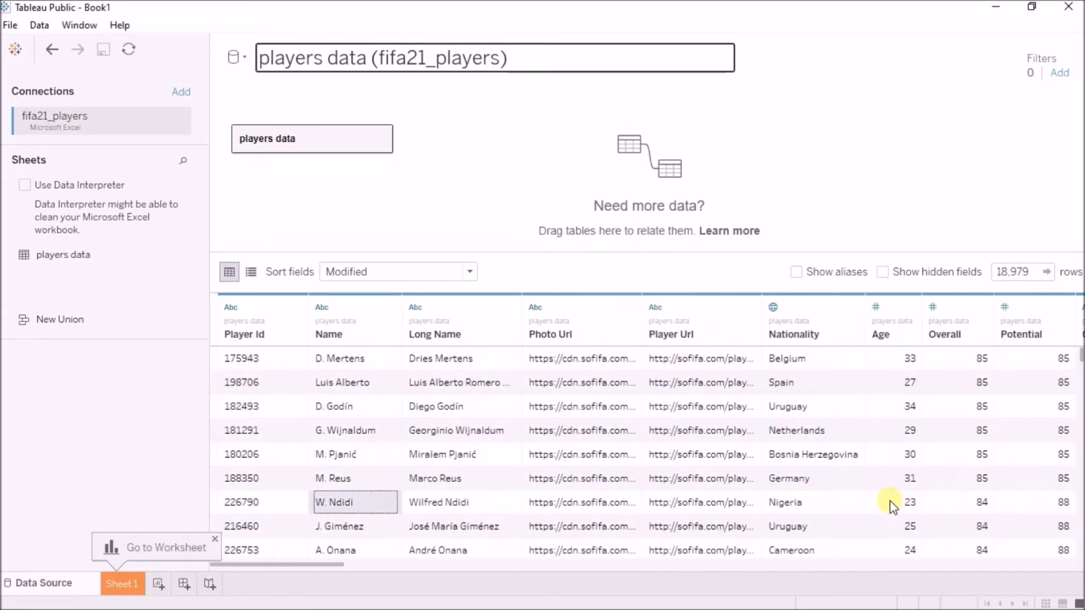
pyautogui.click(958, 502)
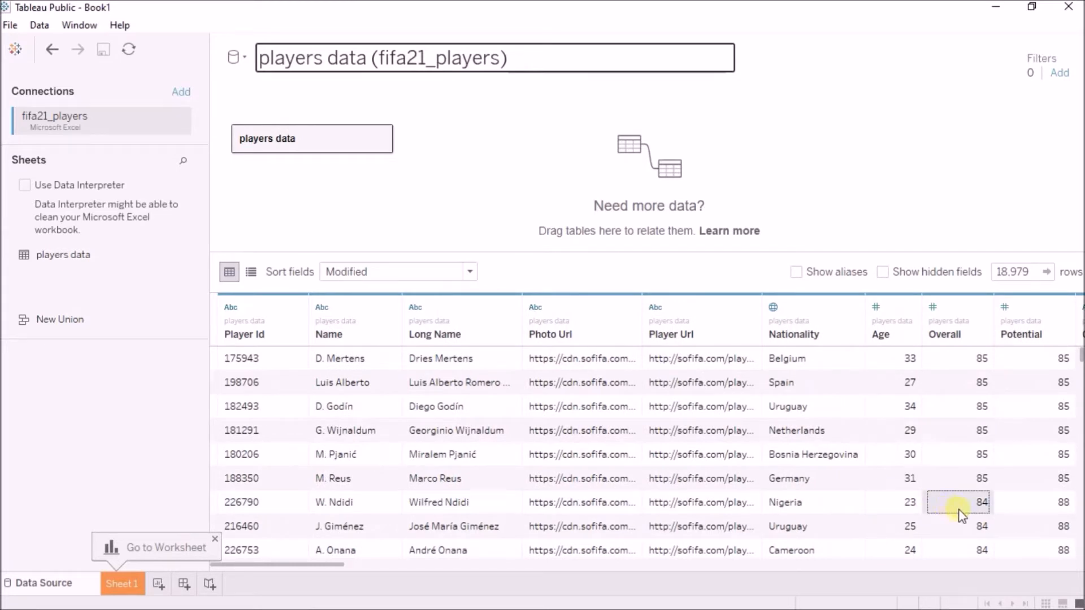
pyautogui.moveTo(1049, 504)
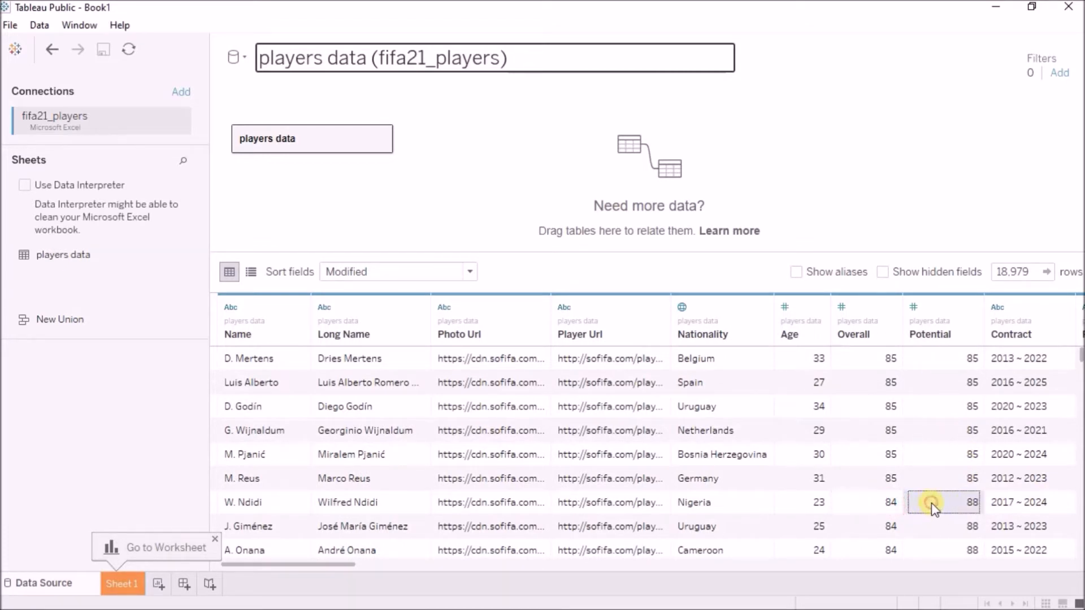
pyautogui.hscroll(3)
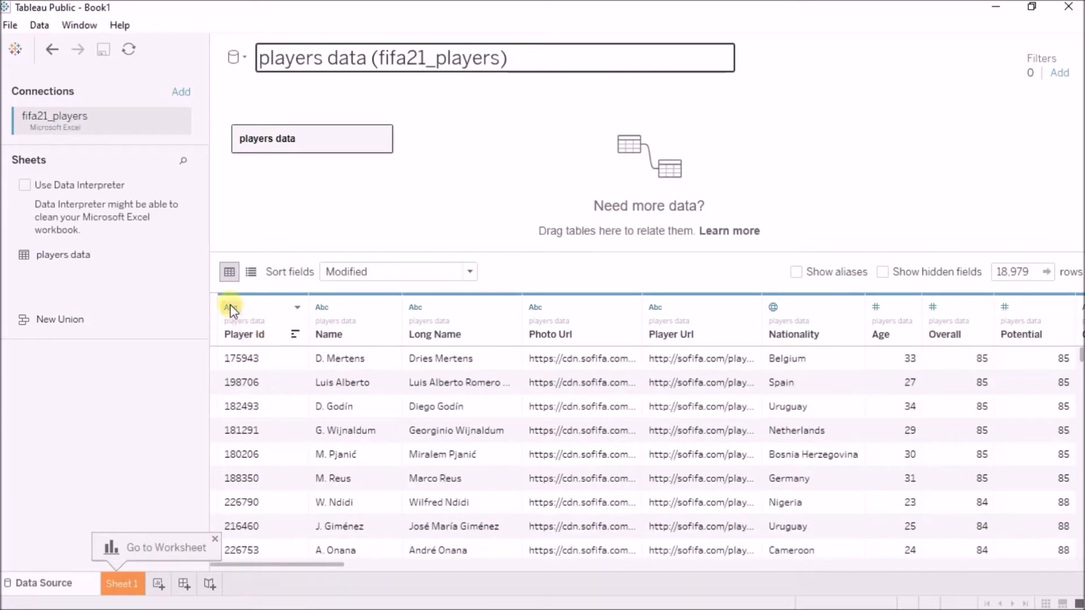
pyautogui.click(235, 306)
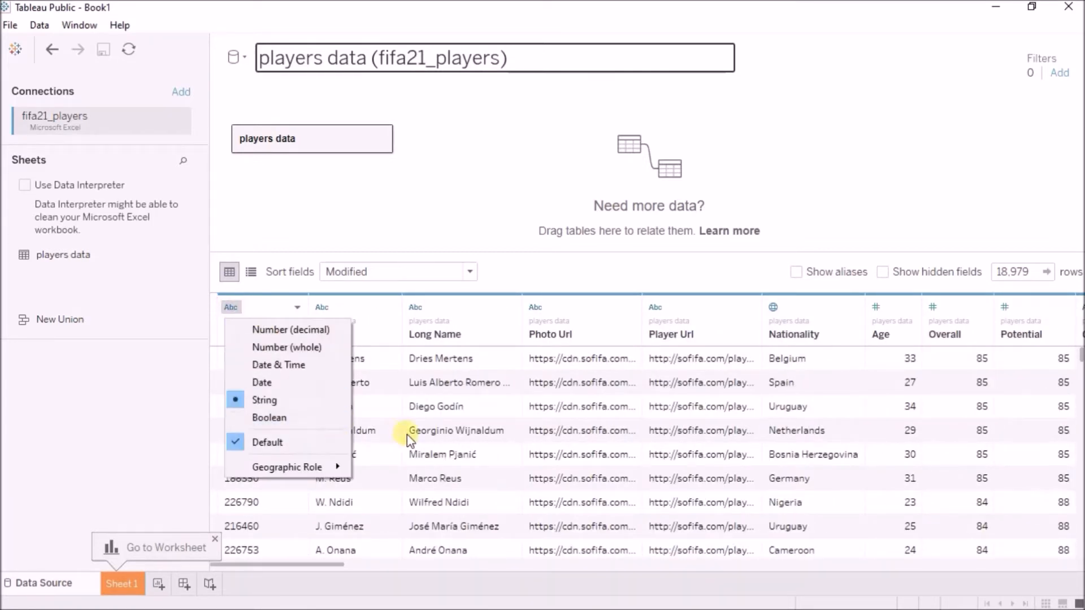
pyautogui.moveTo(440, 455)
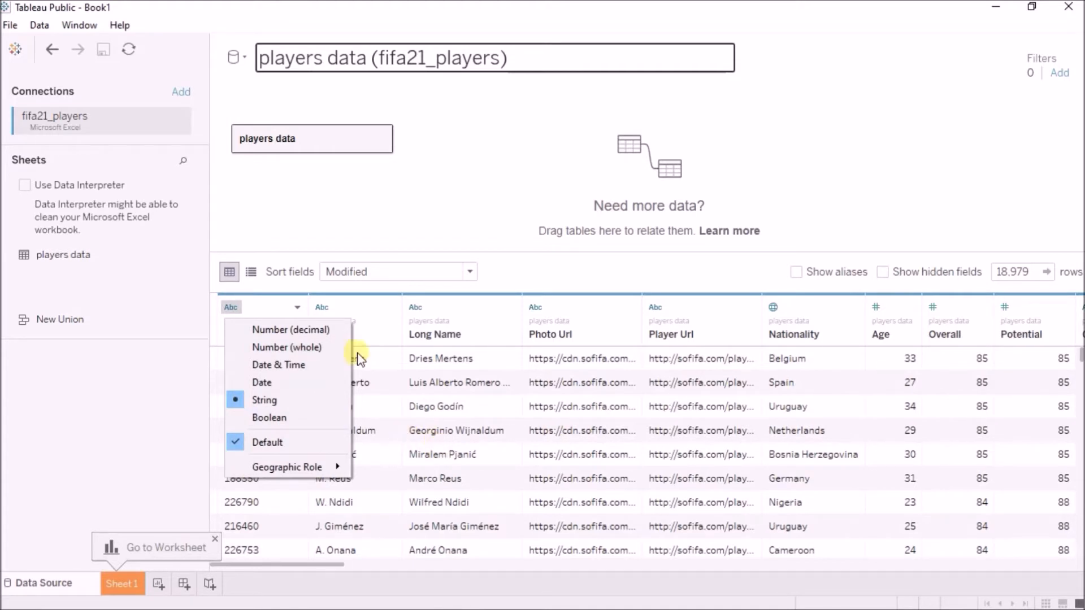
pyautogui.moveTo(326, 400)
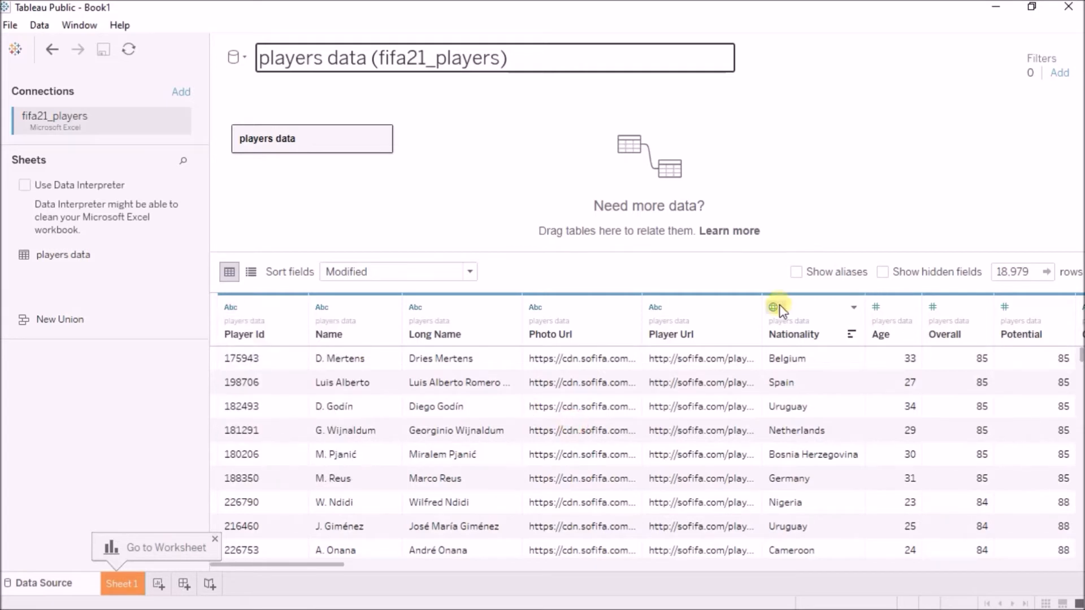
pyautogui.click(773, 307)
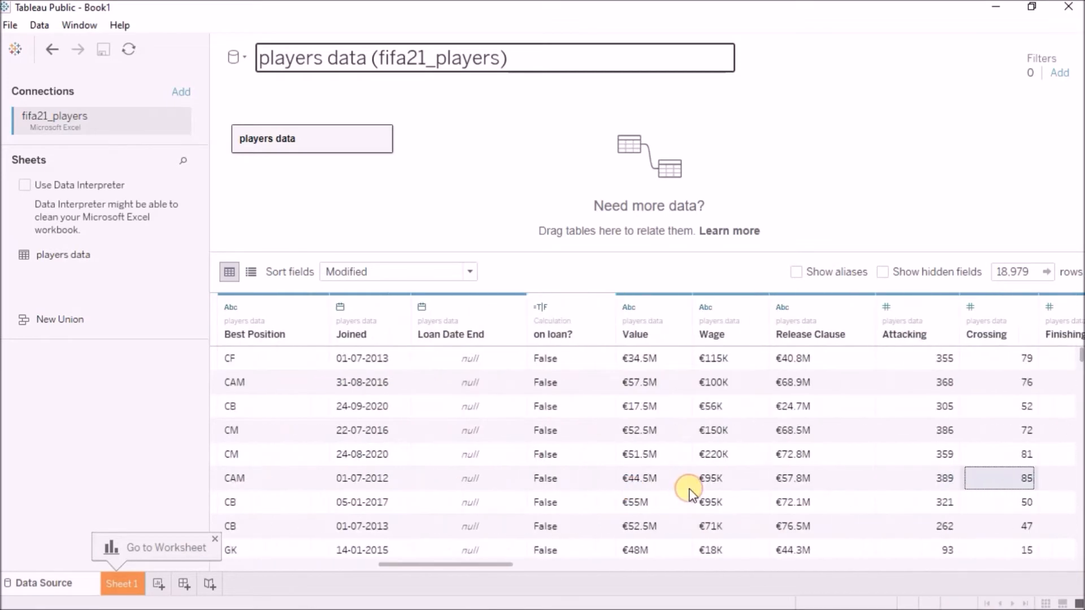
# Scroll right to the far-right Hits column and open its header options
pyautogui.hscroll(3)
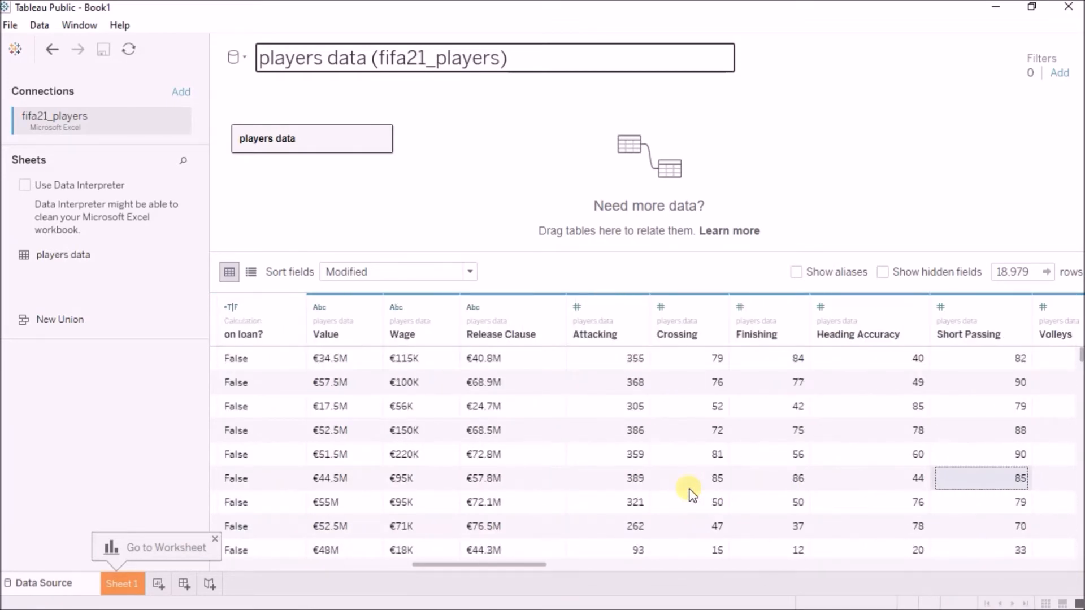
pyautogui.hscroll(3)
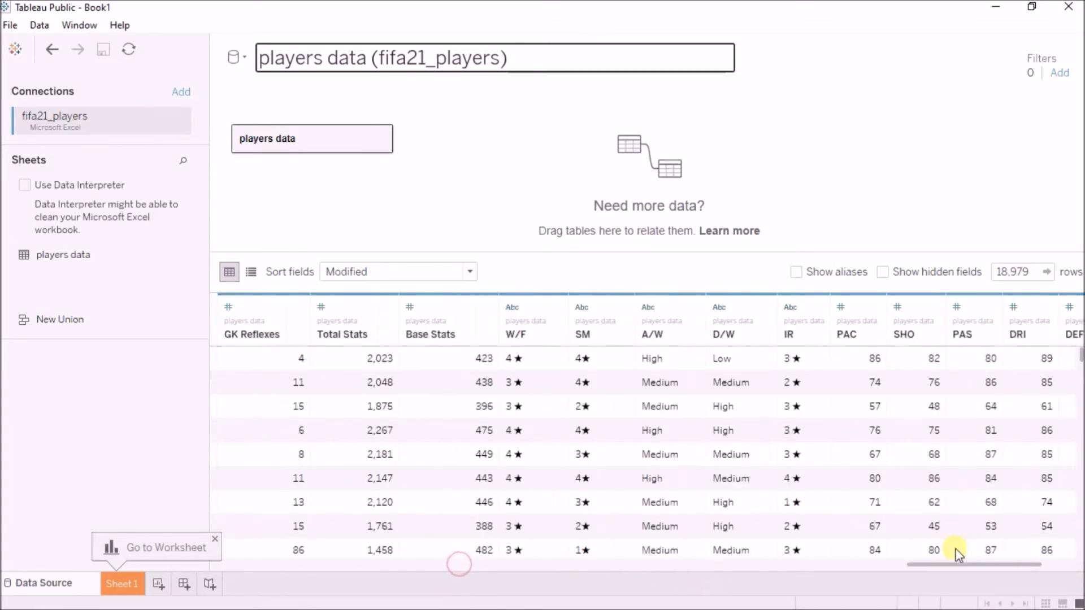
pyautogui.hscroll(3)
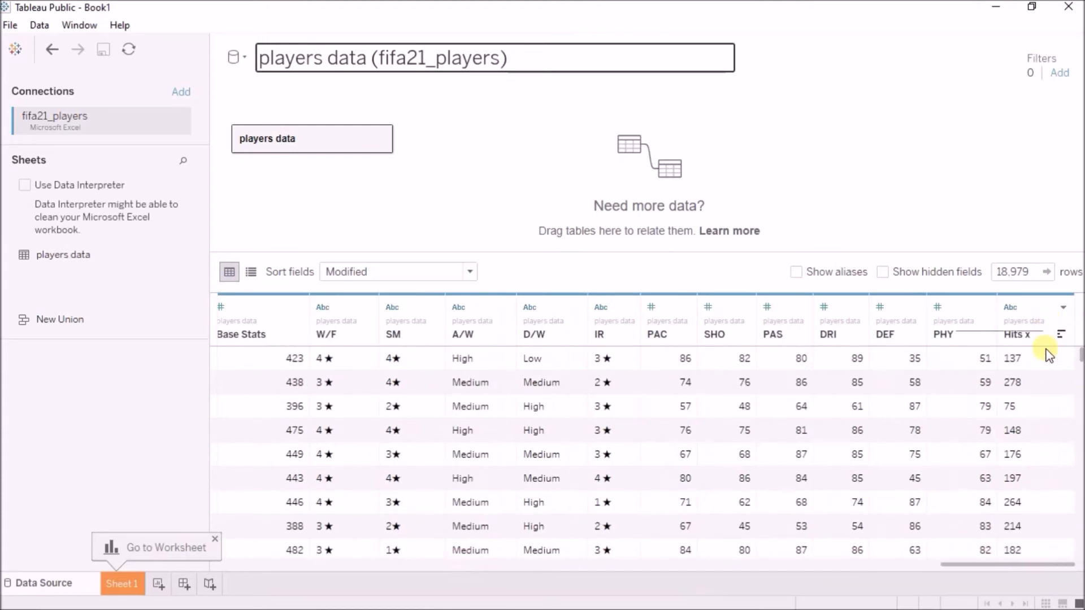
pyautogui.click(1035, 502)
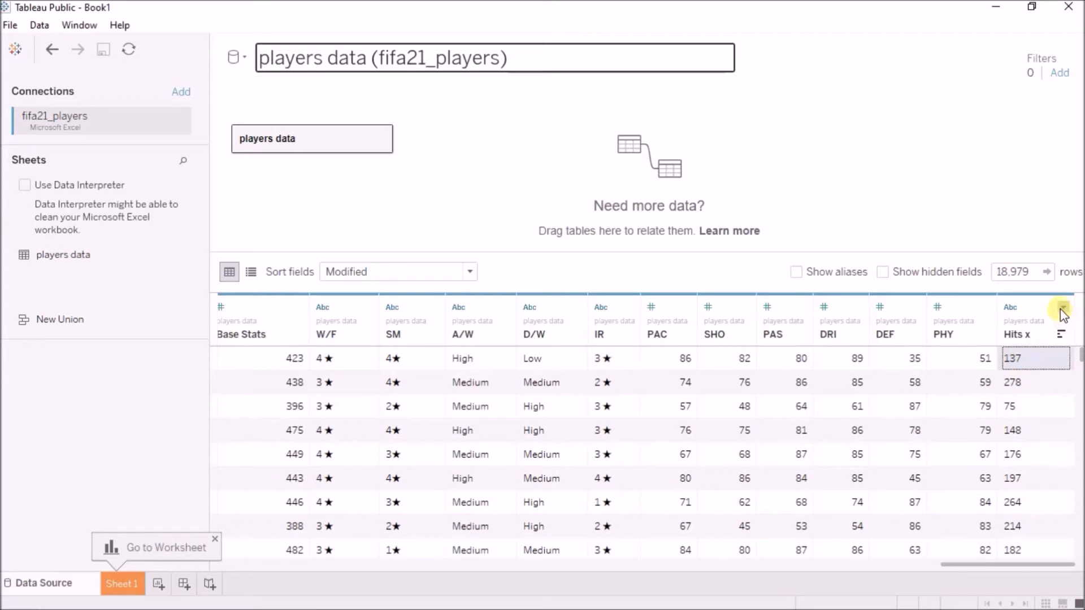
pyautogui.moveTo(838, 425)
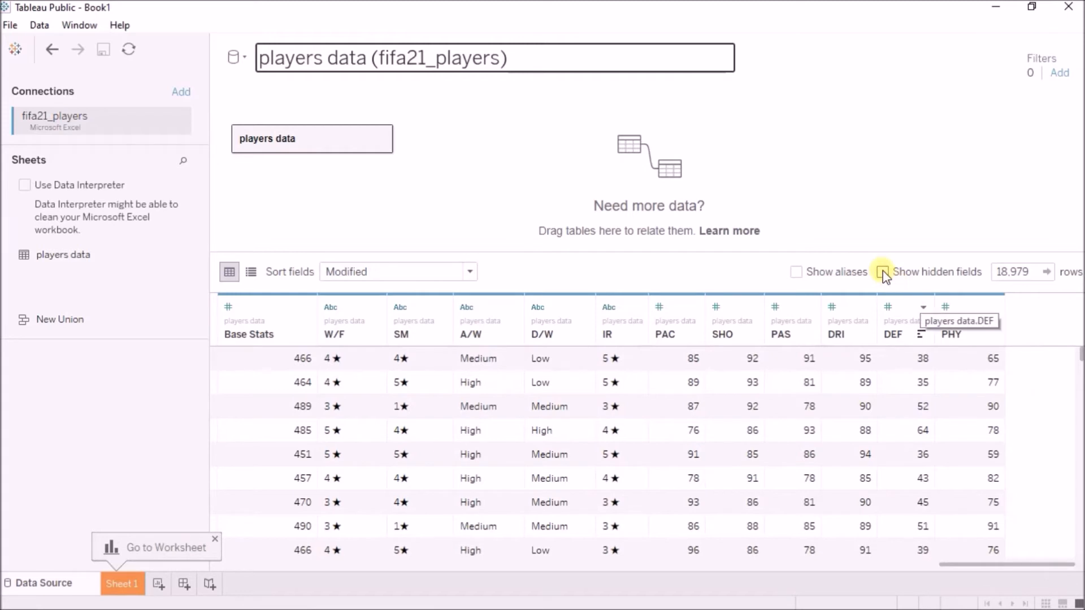
pyautogui.click(883, 271)
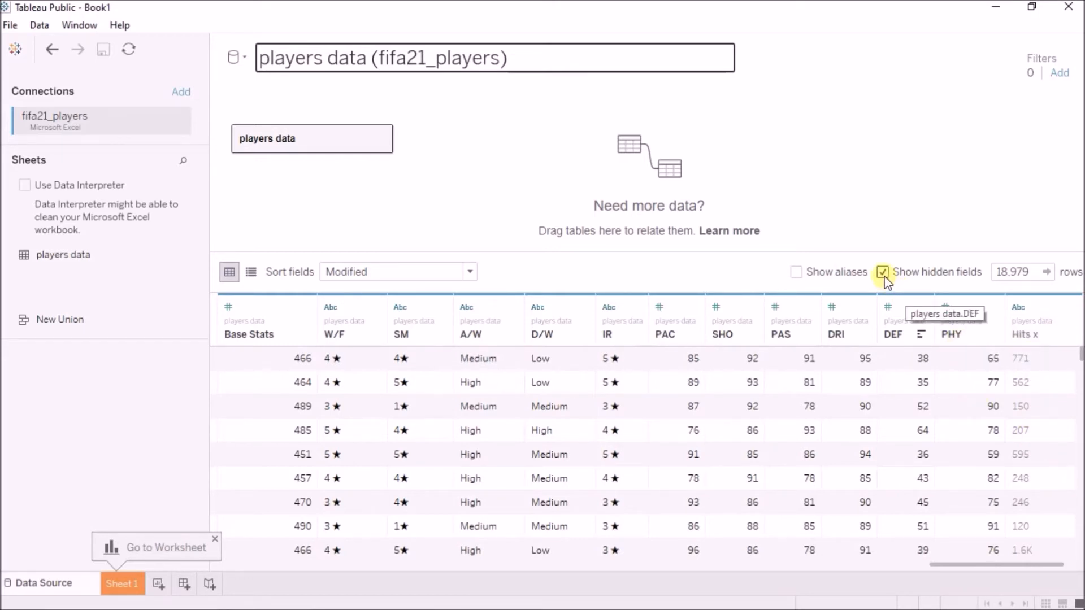
pyautogui.click(884, 271)
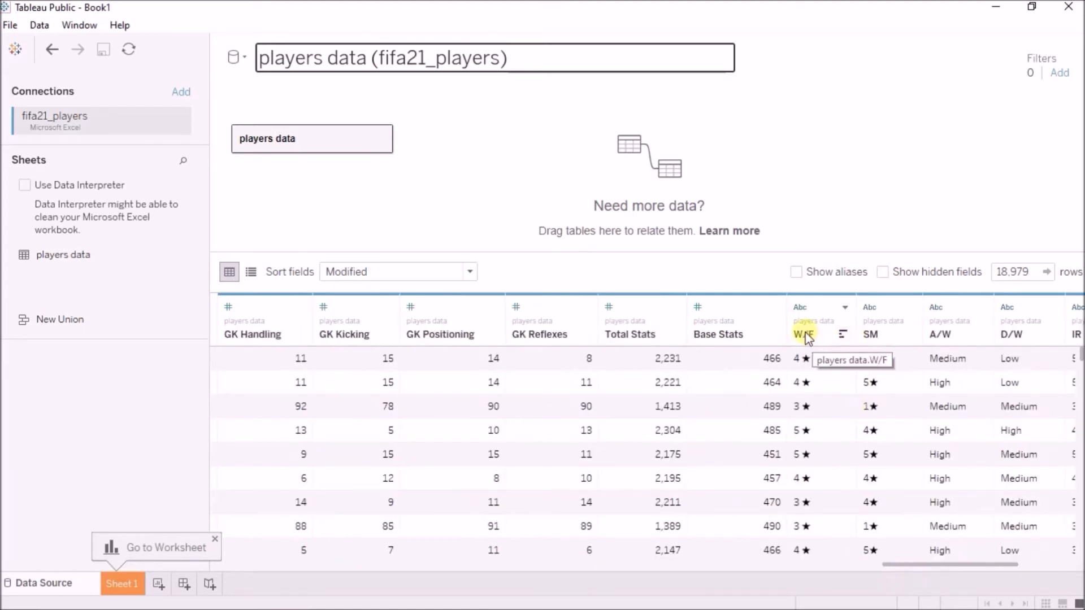
# Start renaming the W/F column header to 'Weak Foot'
pyautogui.doubleClick(804, 334)
pyautogui.write('eak Foot')
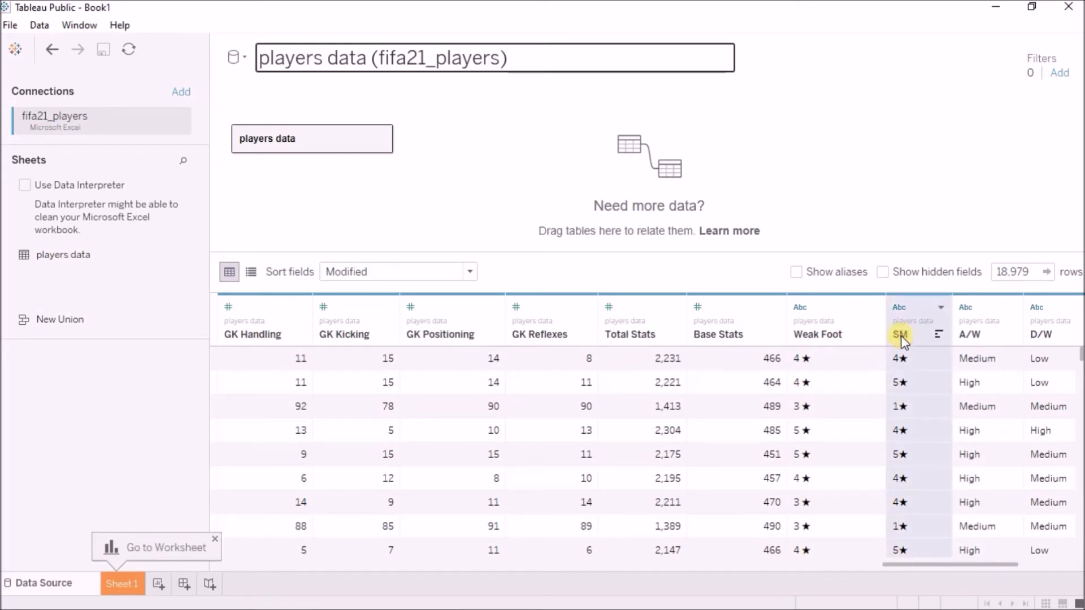
# Rename the SM column to 'Skill Moves' through its header menu
pyautogui.rightClick(900, 334)
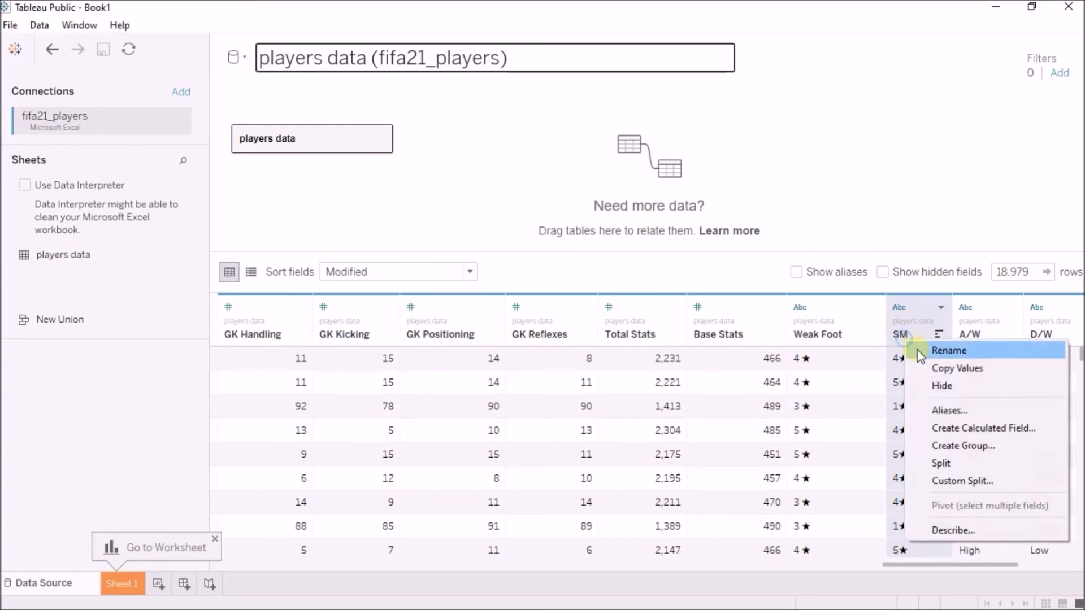
pyautogui.click(919, 358)
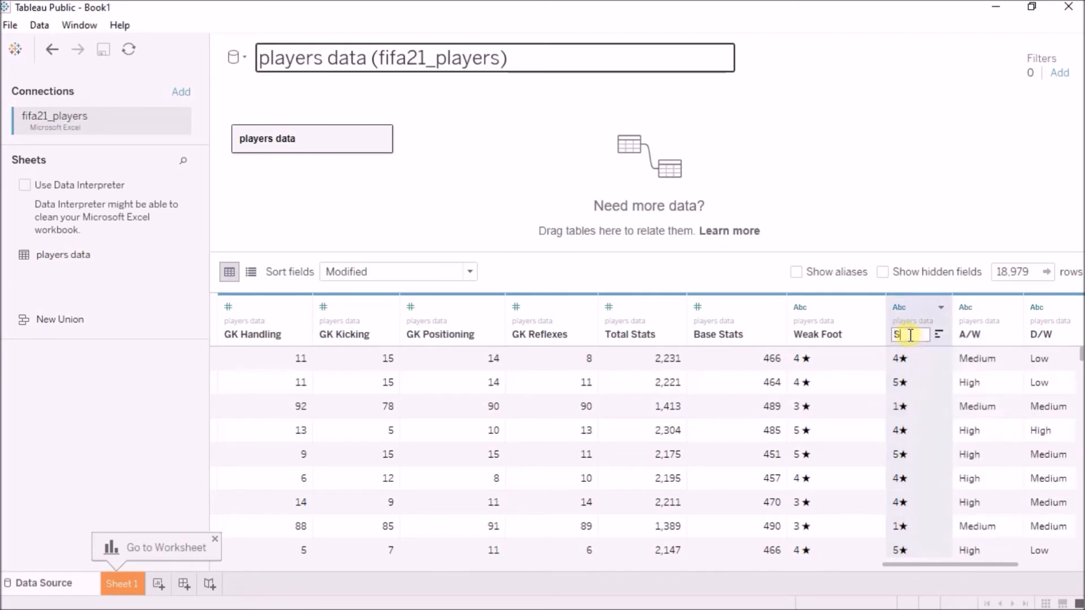
pyautogui.write('Skill Moves')
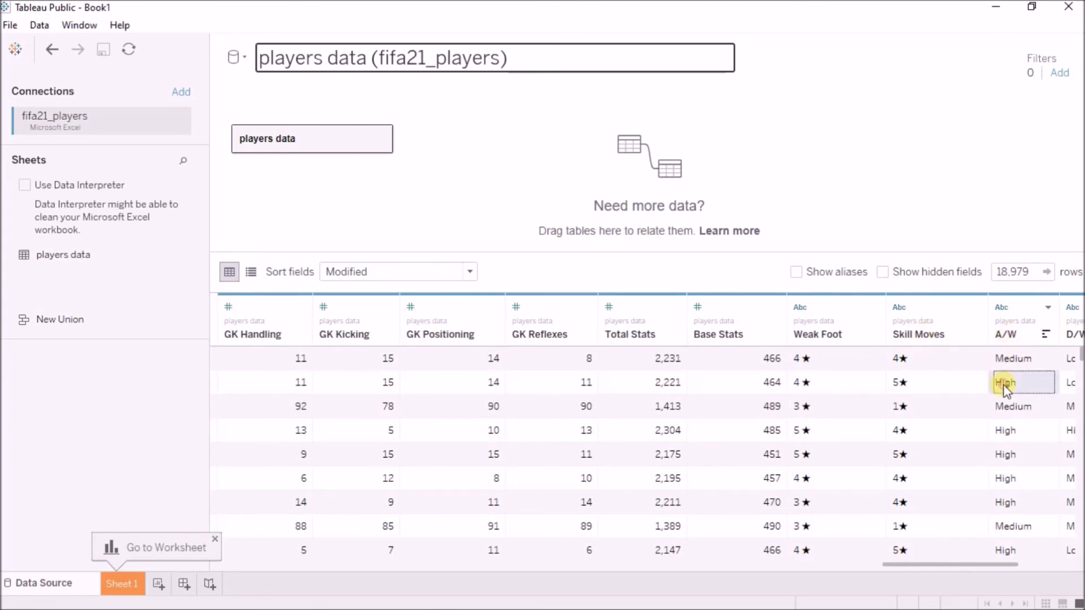
pyautogui.hscroll(3)
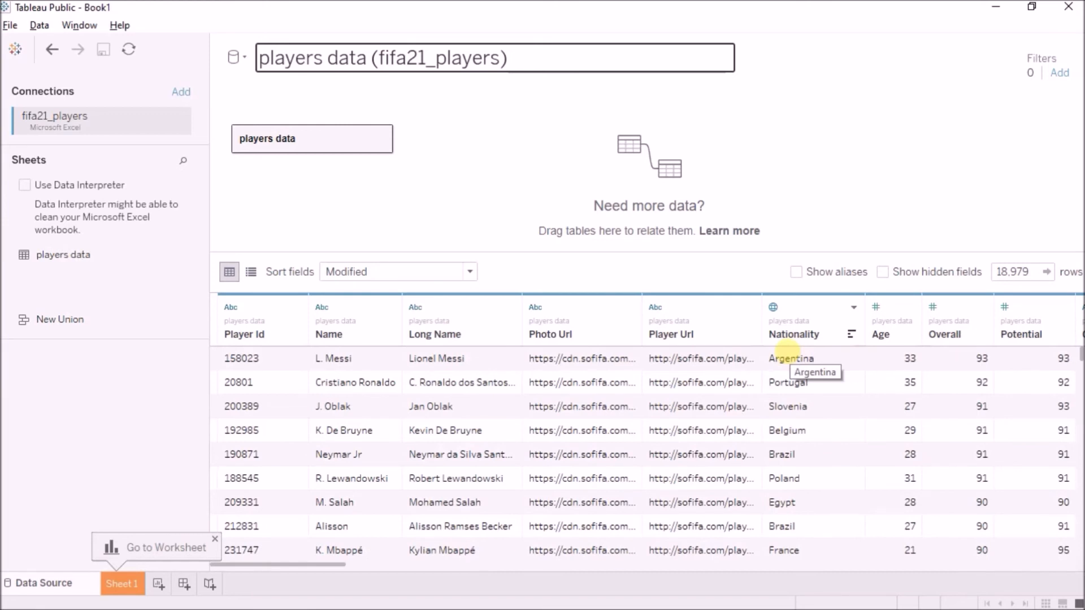
# Scroll to the Preferred Foot column and open its options list
pyautogui.hscroll(3)
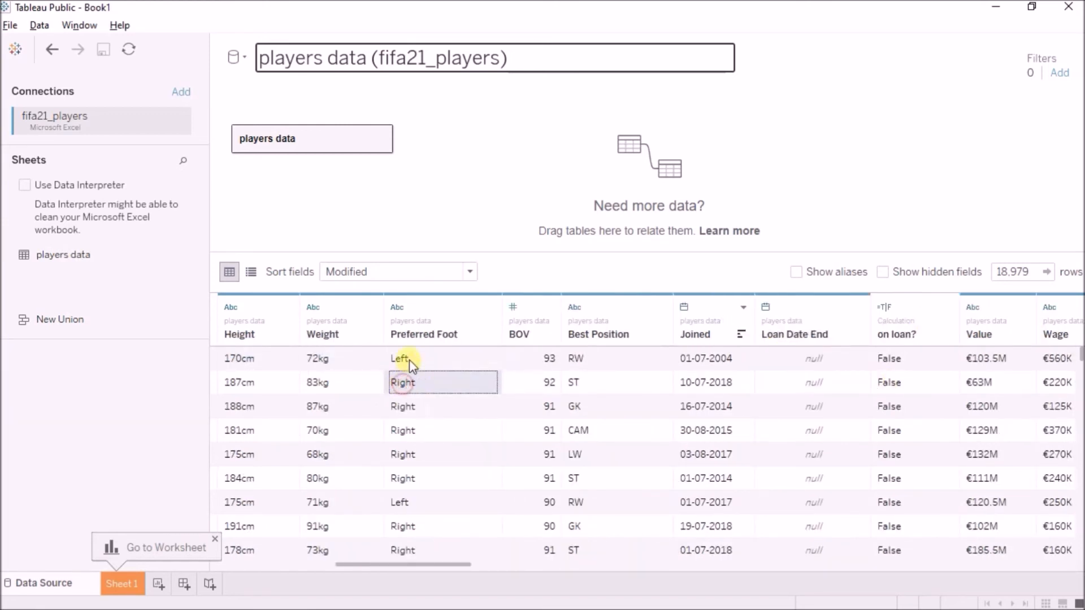
pyautogui.click(400, 358)
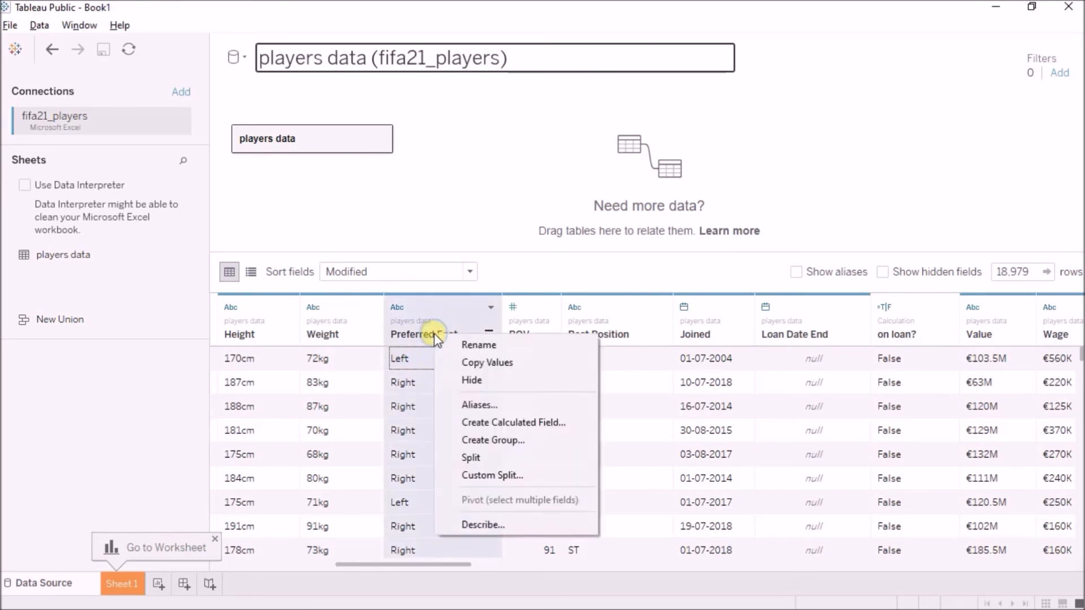
# Alias Preferred Foot values Left and Right as 'Left Foot' and 'Right Foot'
pyautogui.click(478, 404)
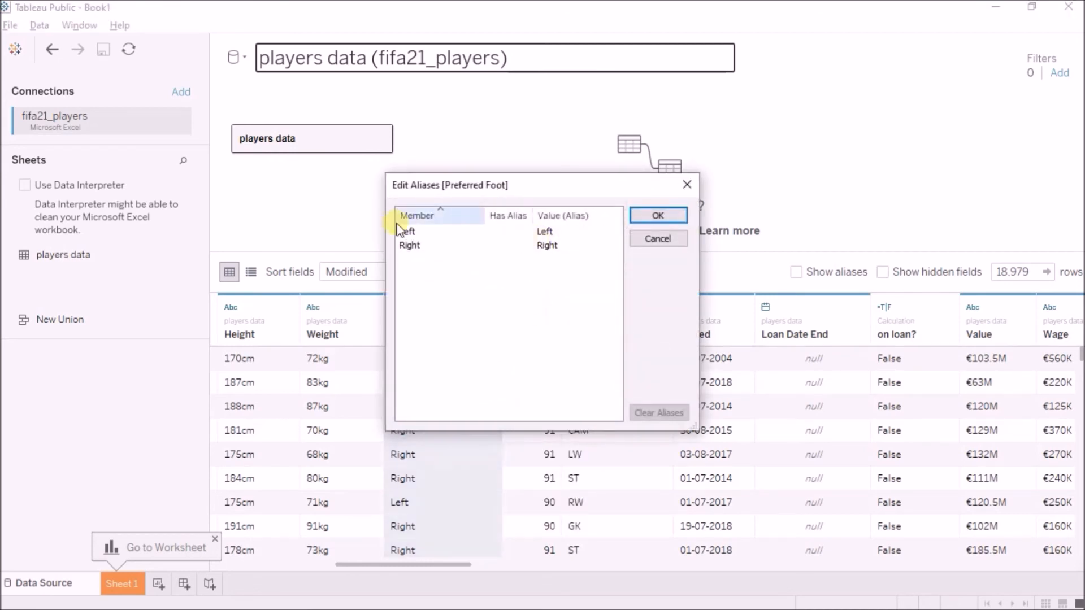
pyautogui.doubleClick(545, 231)
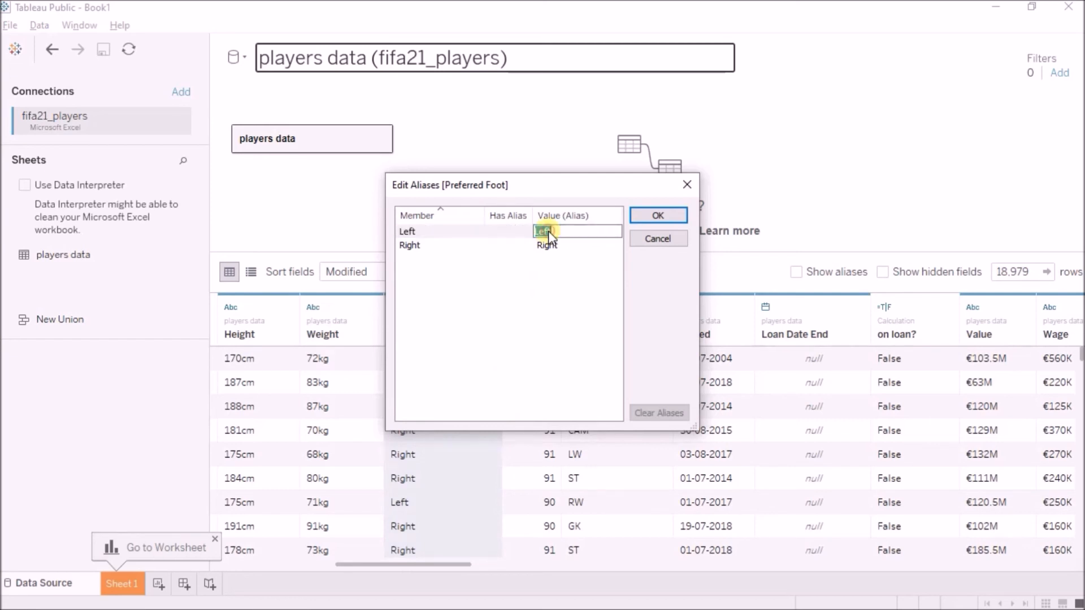
pyautogui.write('Foot')
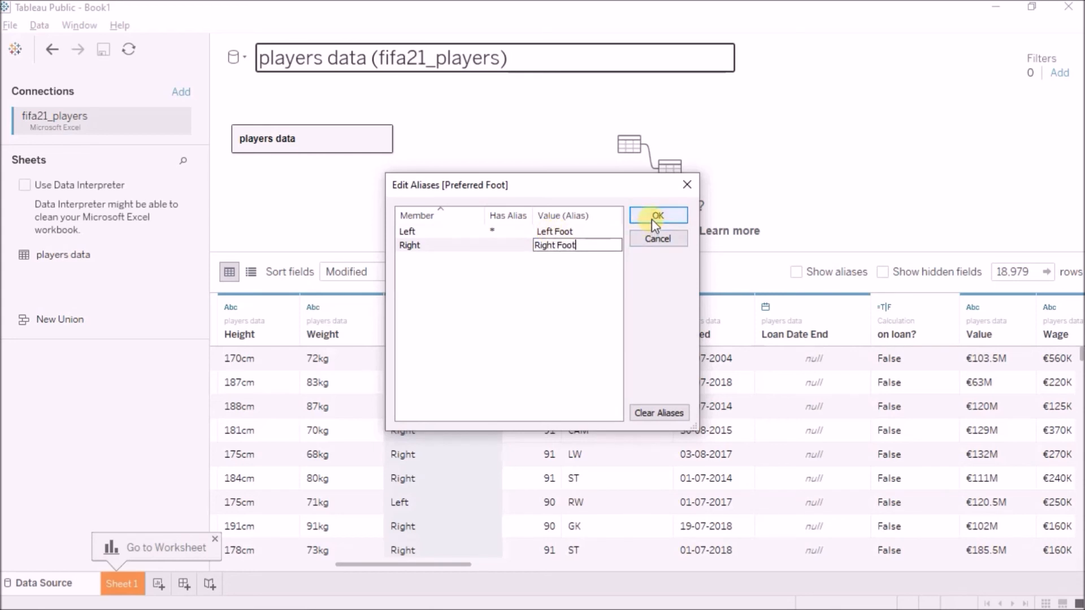
pyautogui.click(657, 216)
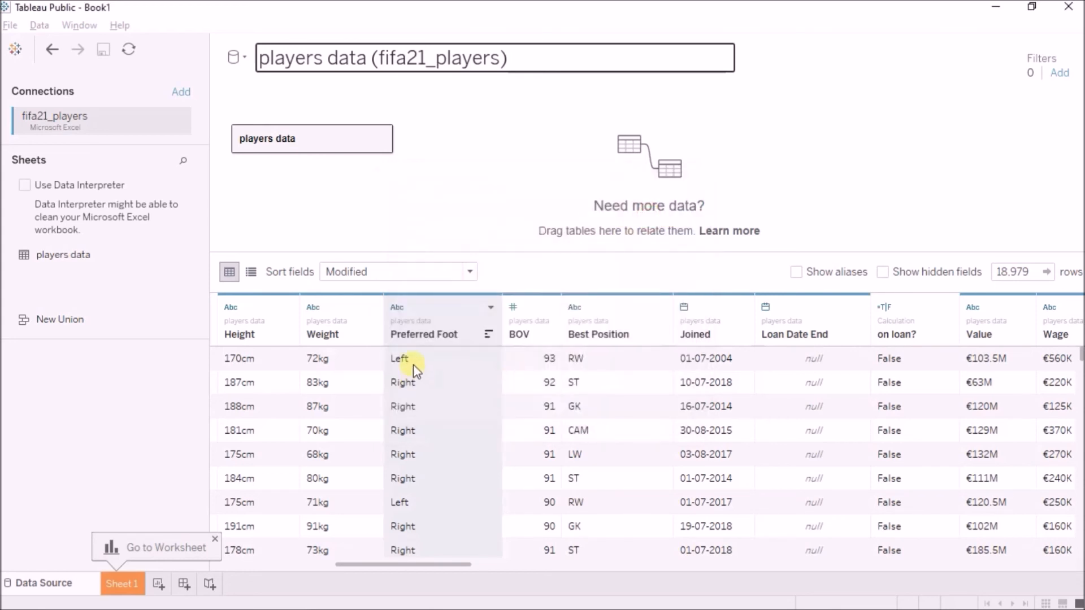
# Enable Show aliases above the grid so Preferred Foot reads Left Foot and Right Foot
pyautogui.click(795, 271)
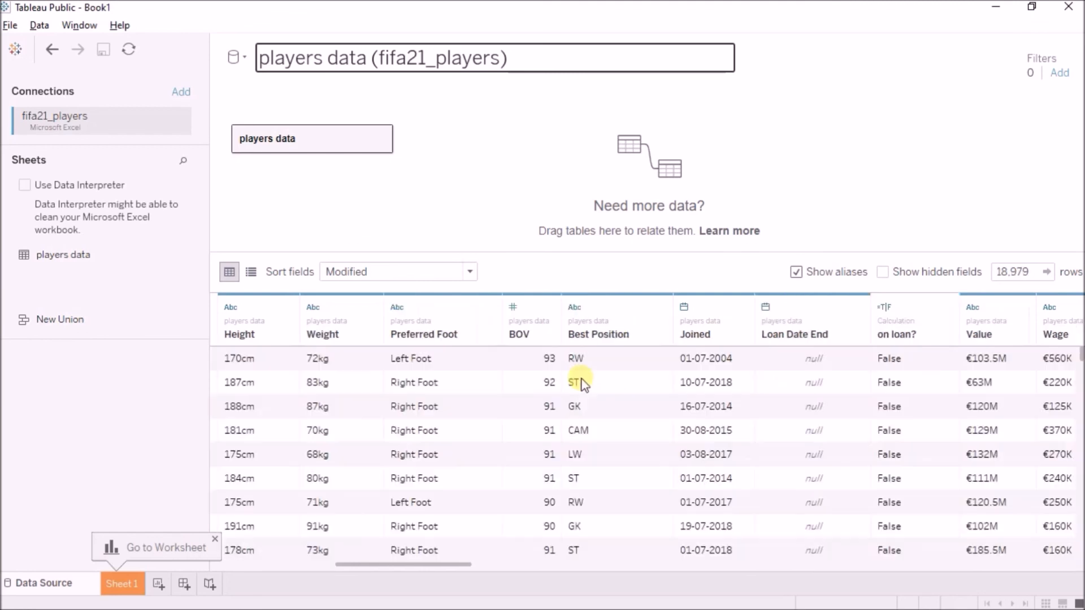
pyautogui.moveTo(436, 359)
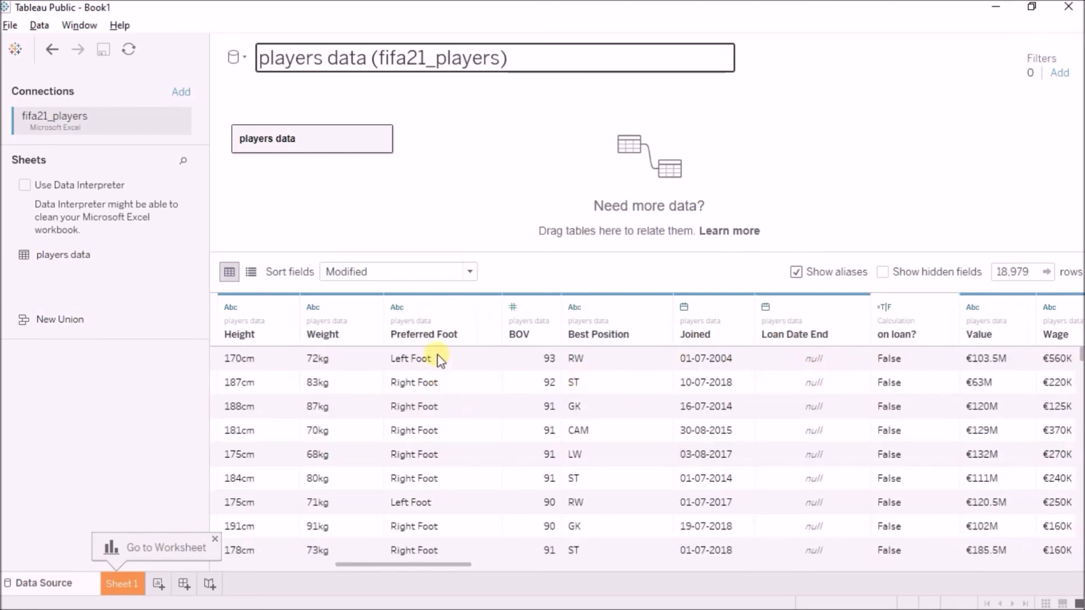
pyautogui.click(443, 431)
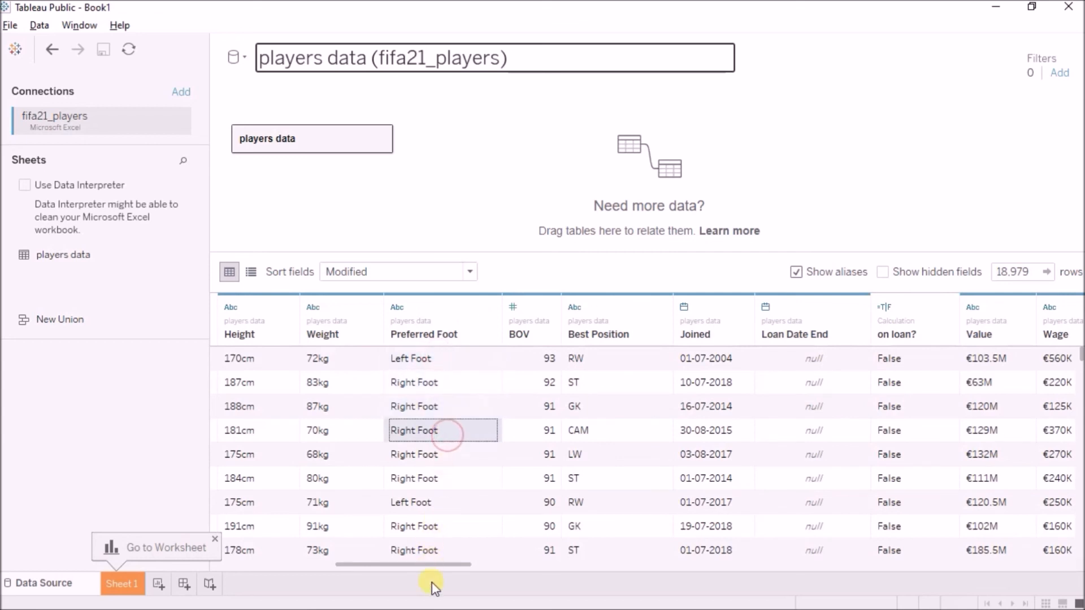